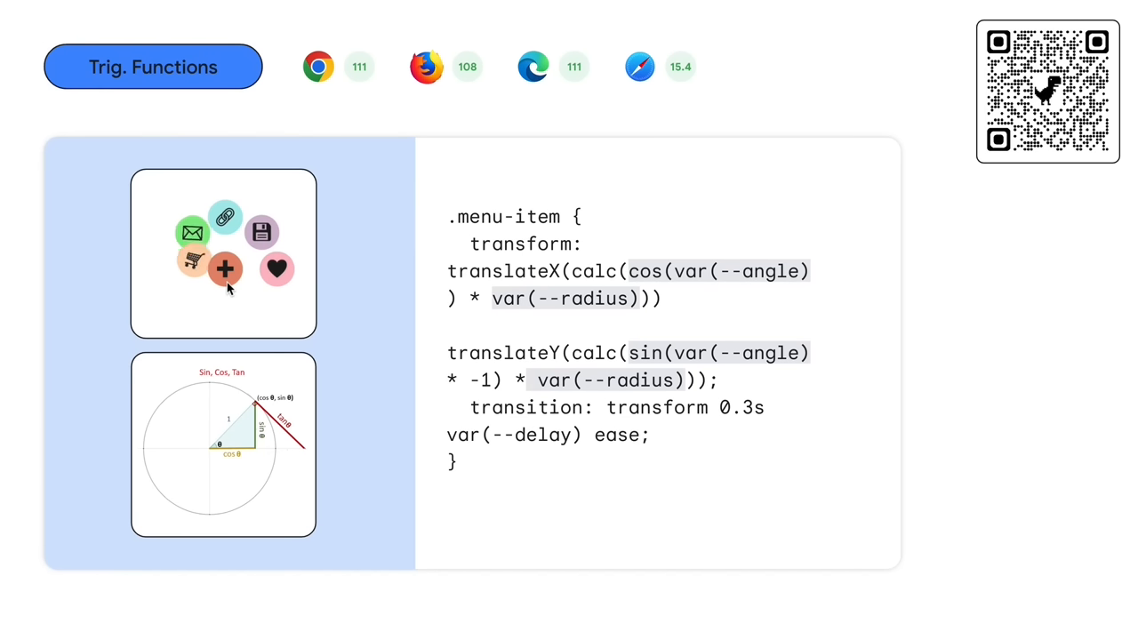
{"action": "left_click", "coordinate": [224, 268]}
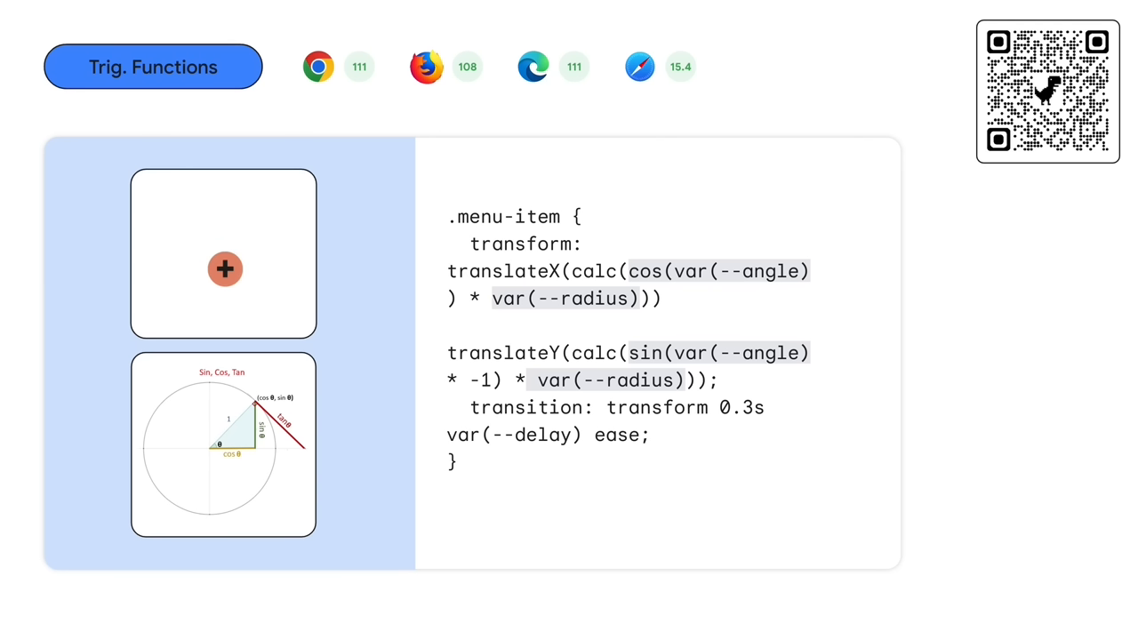
{"action": "left_click", "coordinate": [224, 269]}
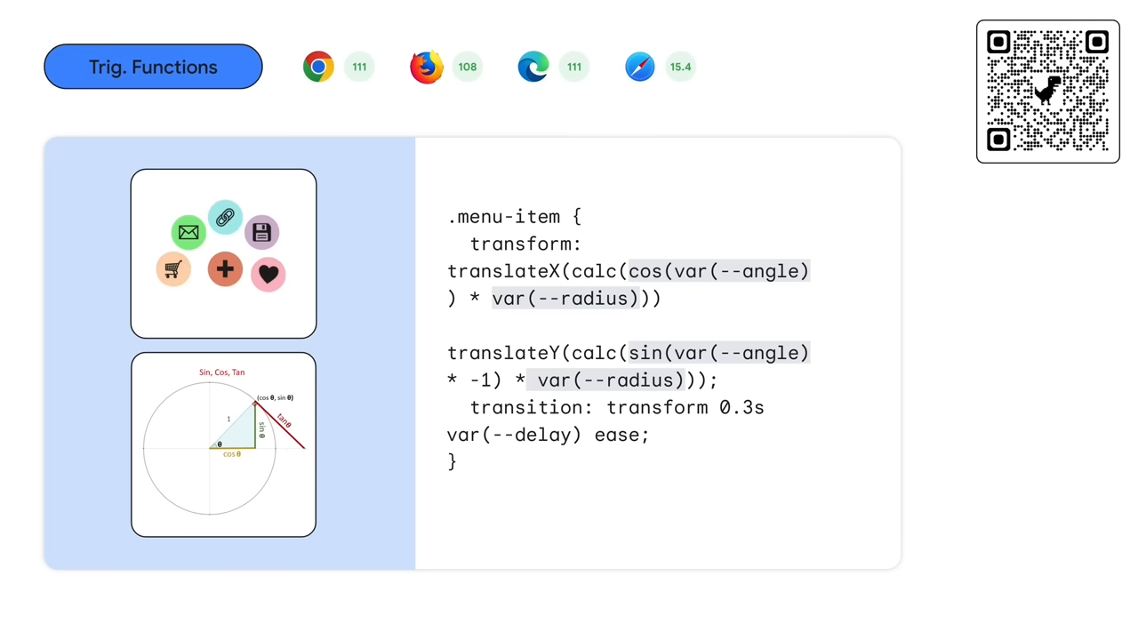
{"action": "left_click", "coordinate": [224, 270]}
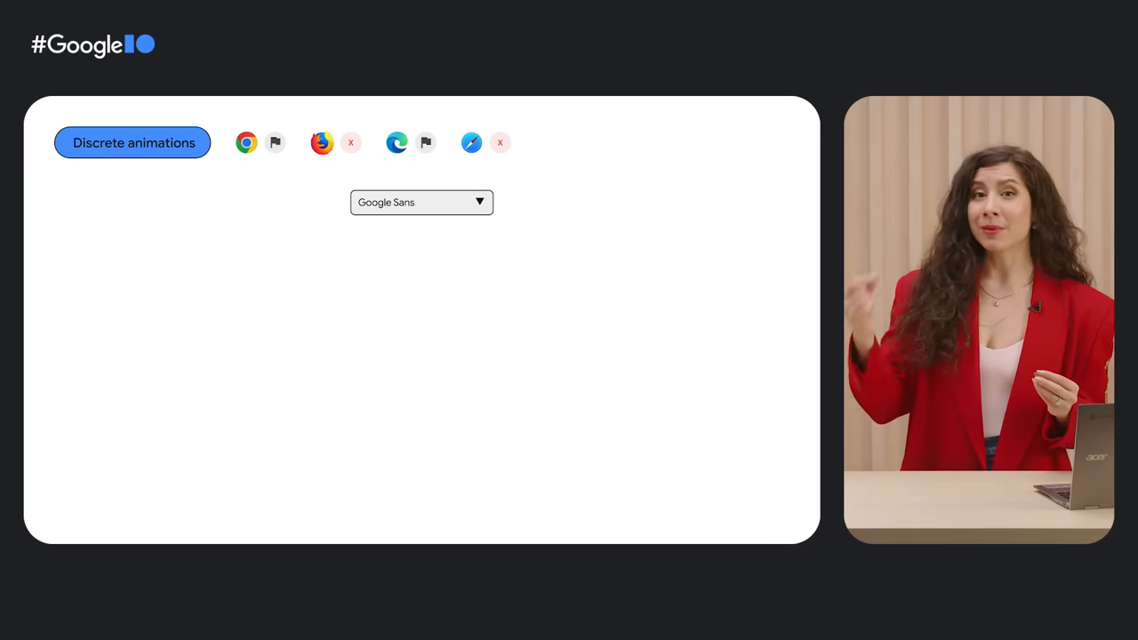
{"action": "left_click", "coordinate": [422, 203]}
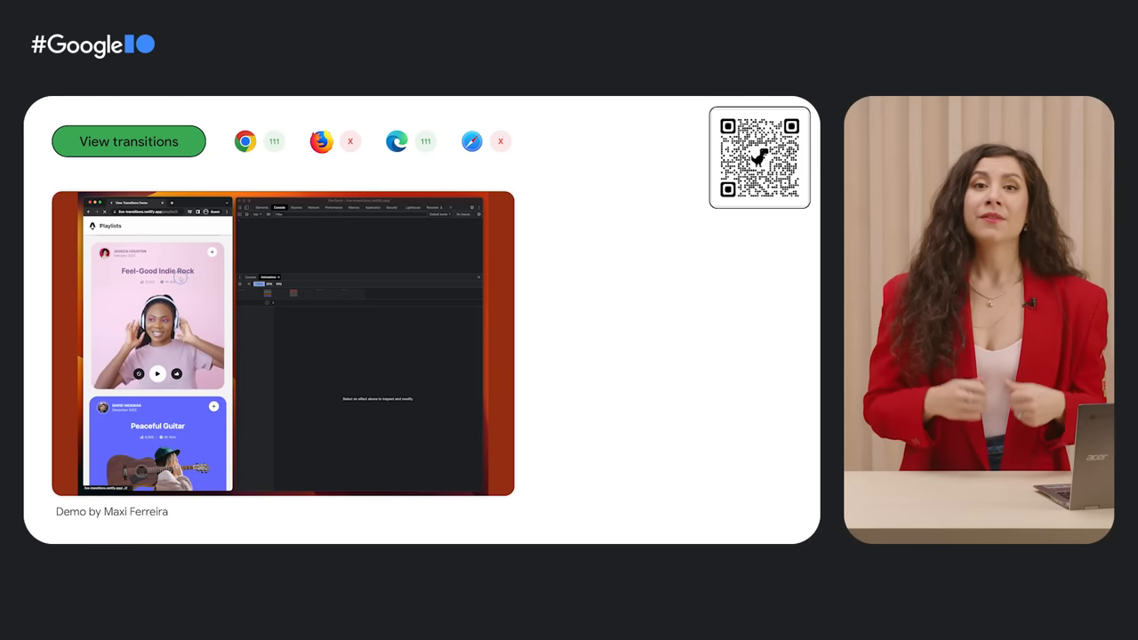
{"action": "left_click", "coordinate": [156, 317]}
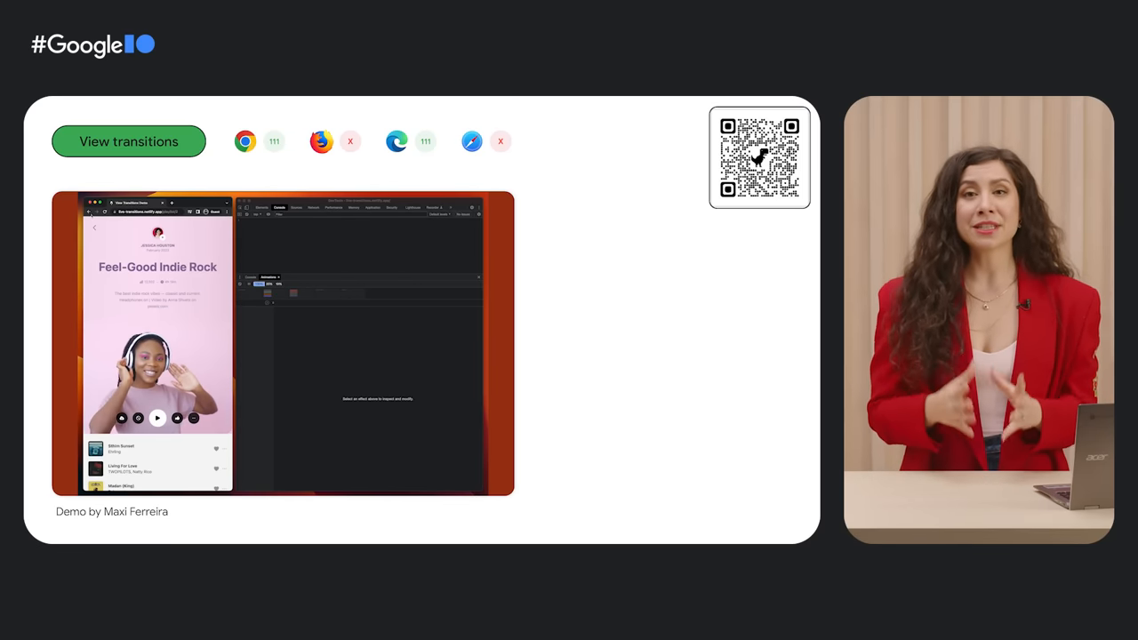